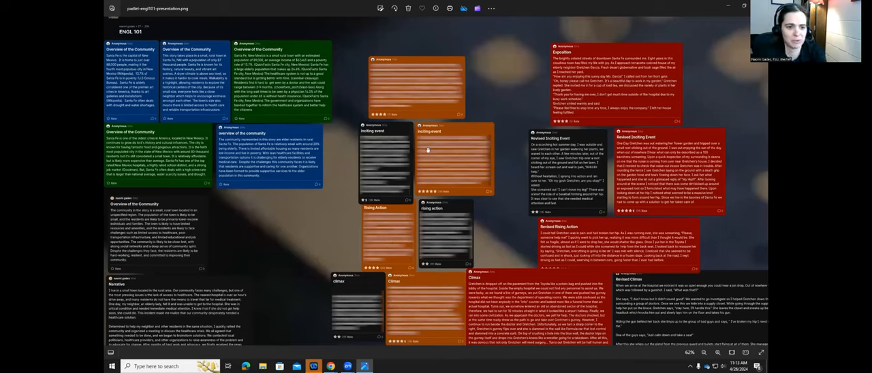
{"action": "mouse_move", "coordinate": [402, 135]}
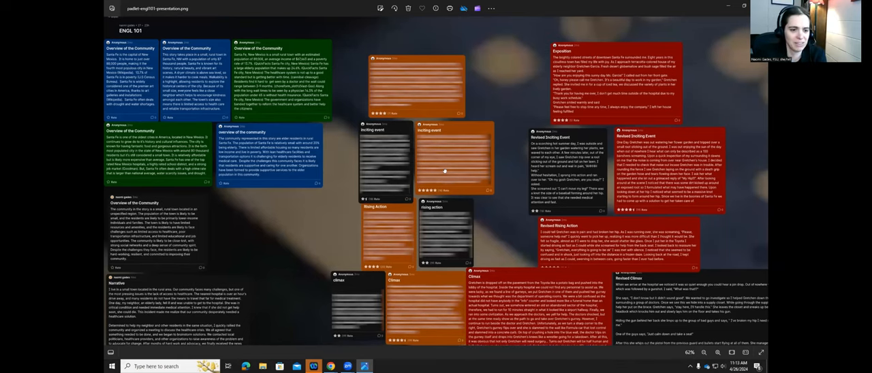
- Scroll down the board screenshot to the Revised Inciting Event and Rising Action posts
{"action": "scroll", "scroll_direction": "down", "scroll_amount": 3}
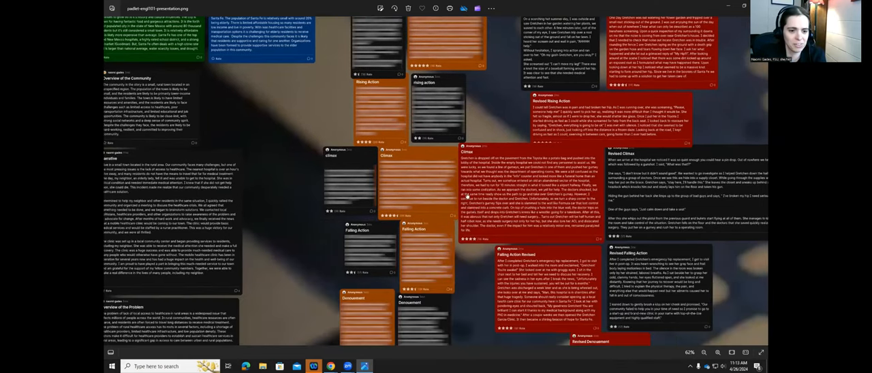
{"action": "scroll", "scroll_direction": "down", "scroll_amount": 3}
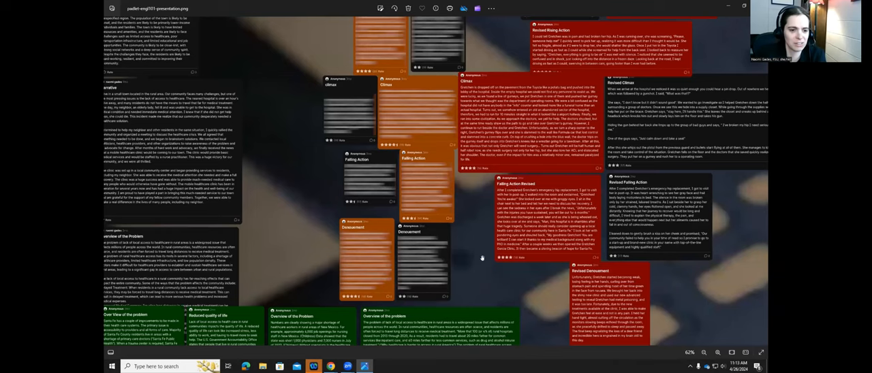
{"action": "scroll", "scroll_direction": "down", "scroll_amount": 3}
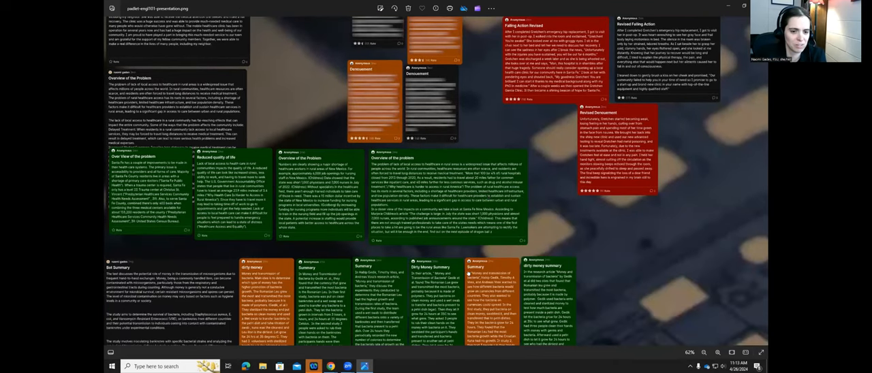
{"action": "scroll", "scroll_direction": "down", "scroll_amount": 3}
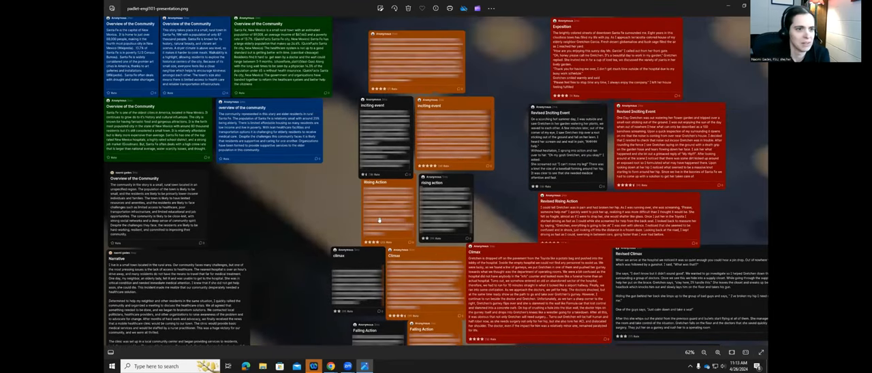
{"action": "scroll", "scroll_direction": "down", "scroll_amount": 3}
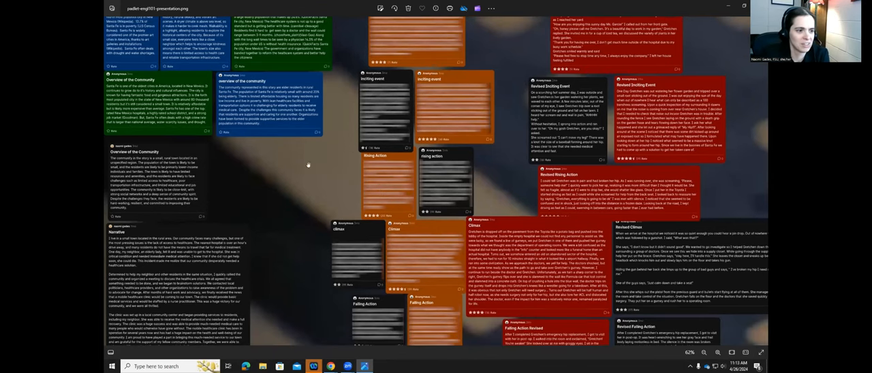
{"action": "scroll", "scroll_direction": "down", "scroll_amount": 3}
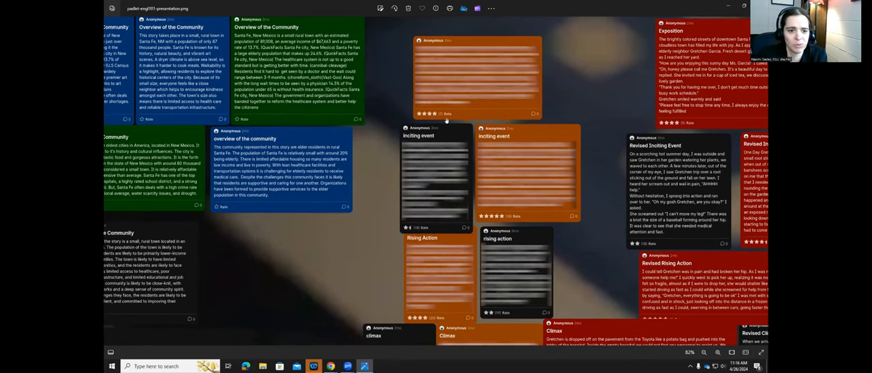
{"action": "scroll", "scroll_direction": "down", "scroll_amount": 3}
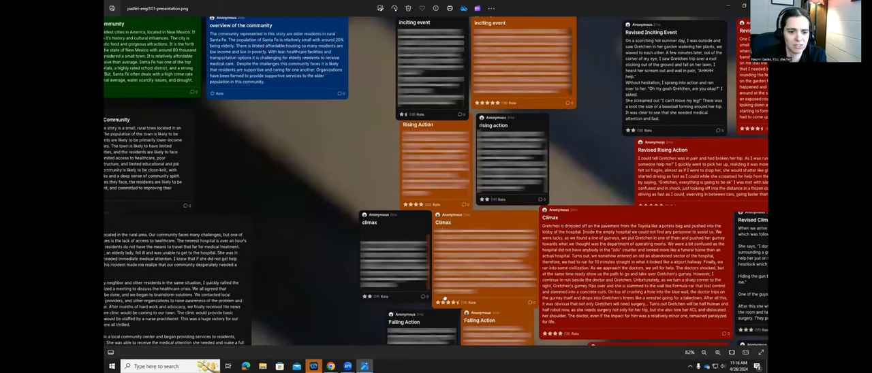
{"action": "scroll", "scroll_direction": "down", "scroll_amount": 3}
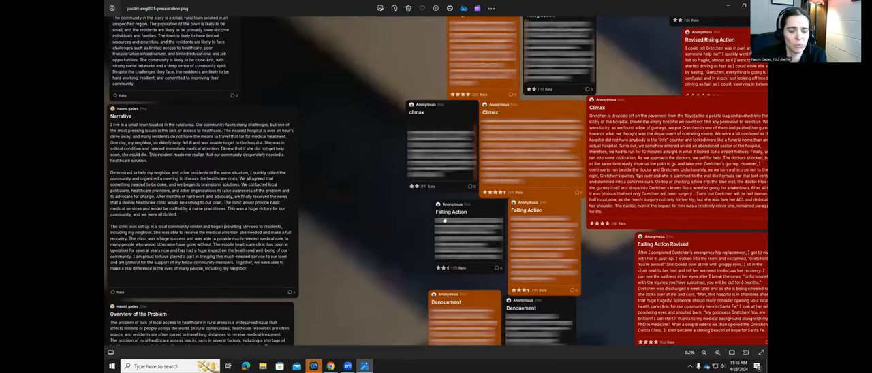
{"action": "scroll", "scroll_direction": "down", "scroll_amount": 3}
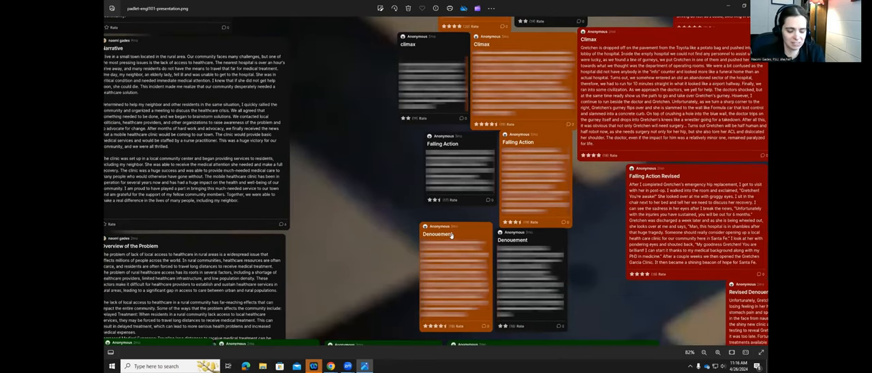
{"action": "scroll", "scroll_direction": "down", "scroll_amount": 3}
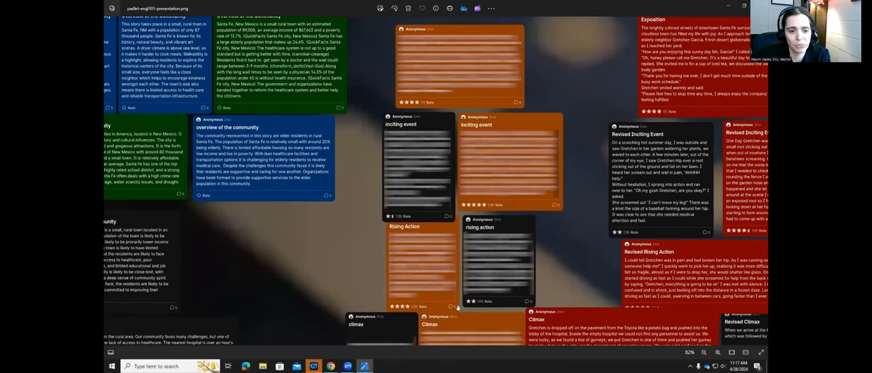
- Continue down the screenshot to read the Climax posts closely
{"action": "scroll", "scroll_direction": "down", "scroll_amount": 3}
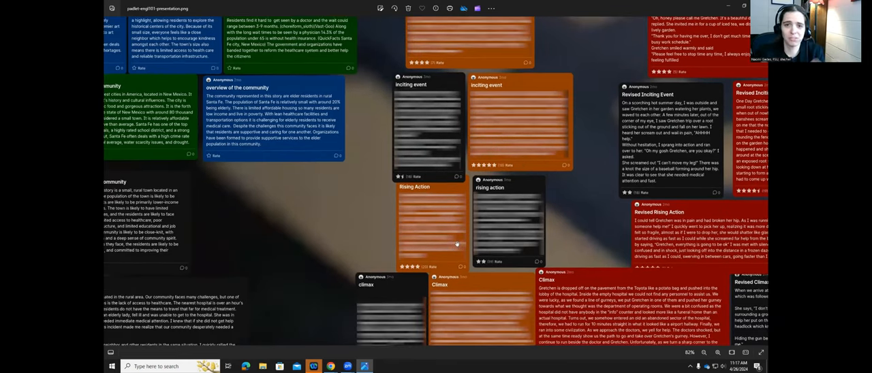
{"action": "scroll", "scroll_direction": "down", "scroll_amount": 3}
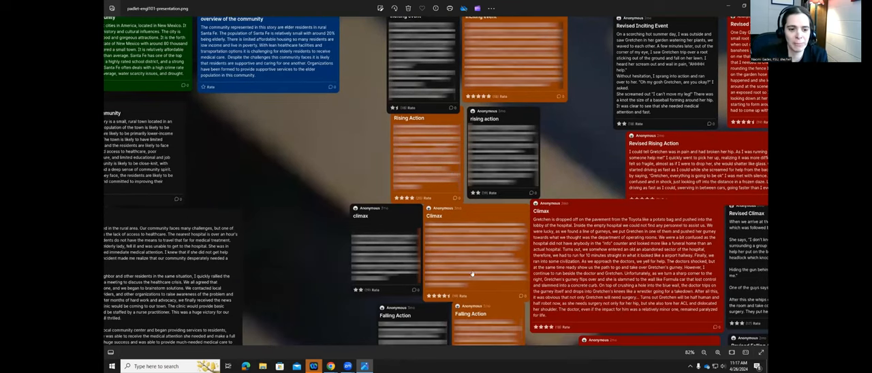
{"action": "scroll", "scroll_direction": "down", "scroll_amount": 3}
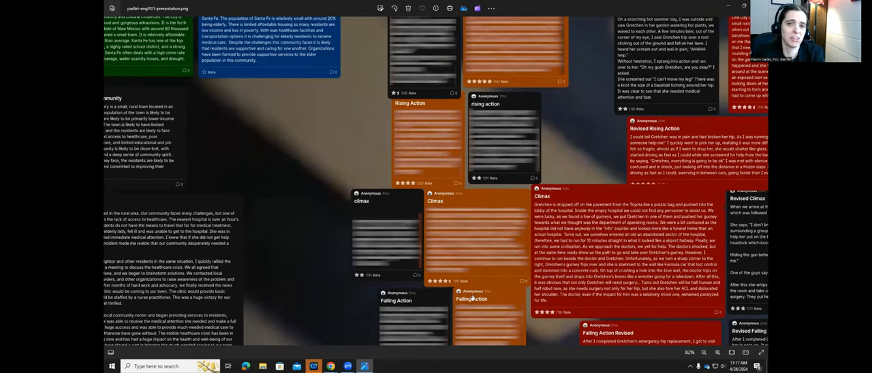
{"action": "scroll", "scroll_direction": "down", "scroll_amount": 3}
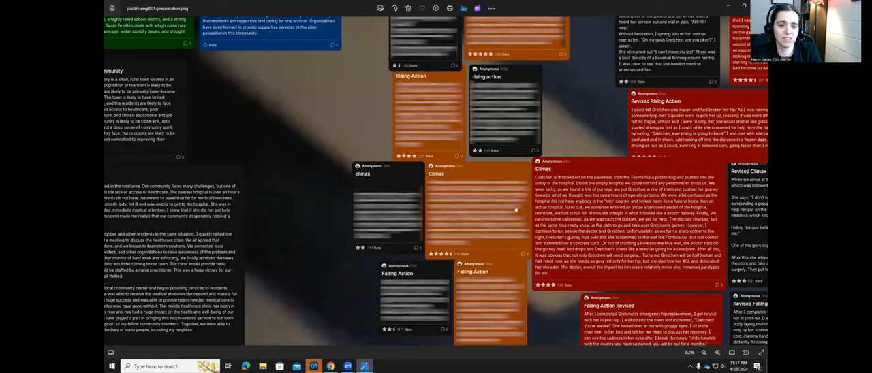
{"action": "scroll", "scroll_direction": "down", "scroll_amount": 3}
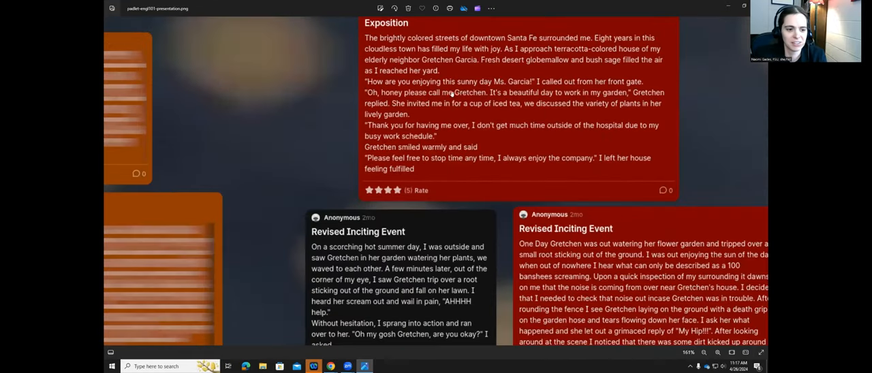
{"action": "scroll", "scroll_direction": "down", "scroll_amount": 3}
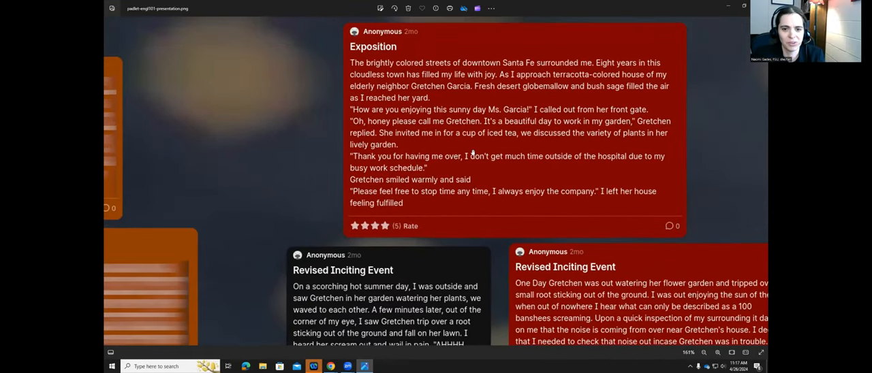
{"action": "scroll", "scroll_direction": "down", "scroll_amount": 3}
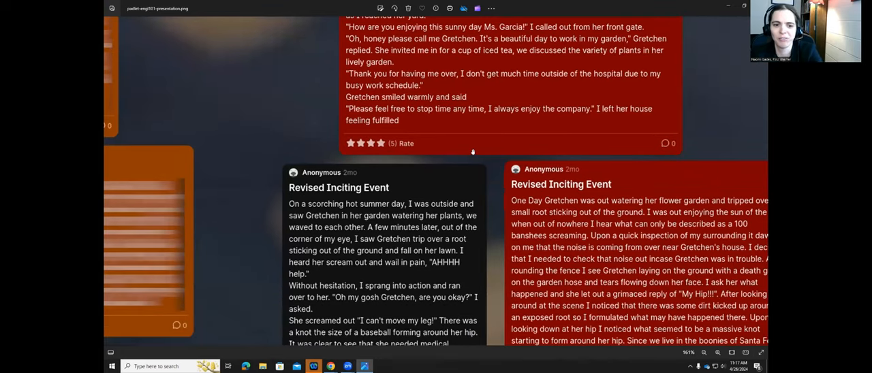
{"action": "scroll", "scroll_direction": "down", "scroll_amount": 3}
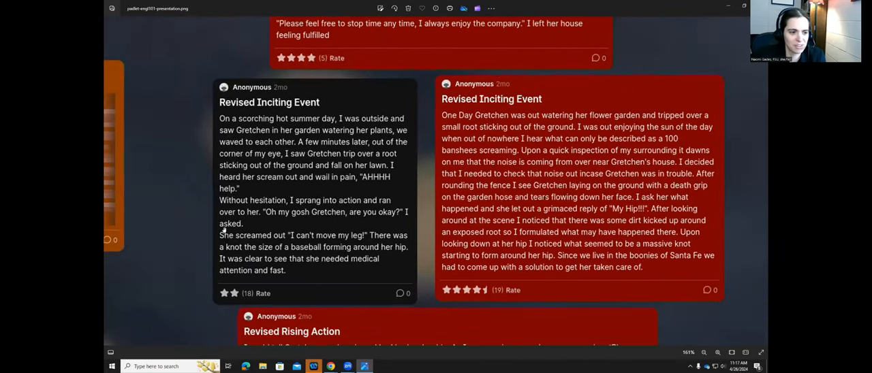
{"action": "scroll", "scroll_direction": "down", "scroll_amount": 3}
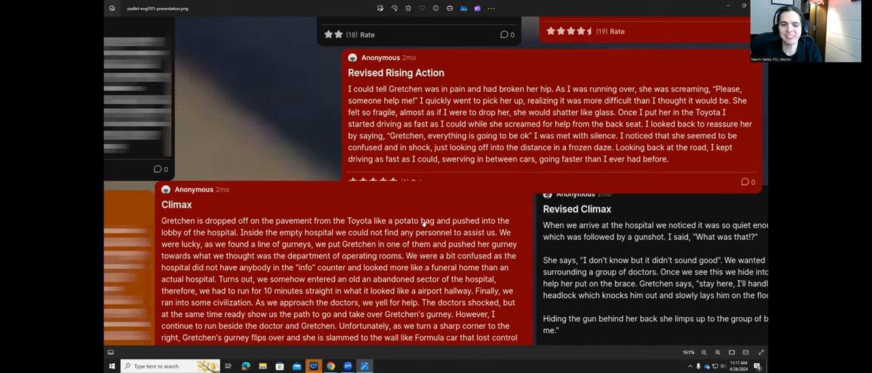
{"action": "mouse_move", "coordinate": [558, 158]}
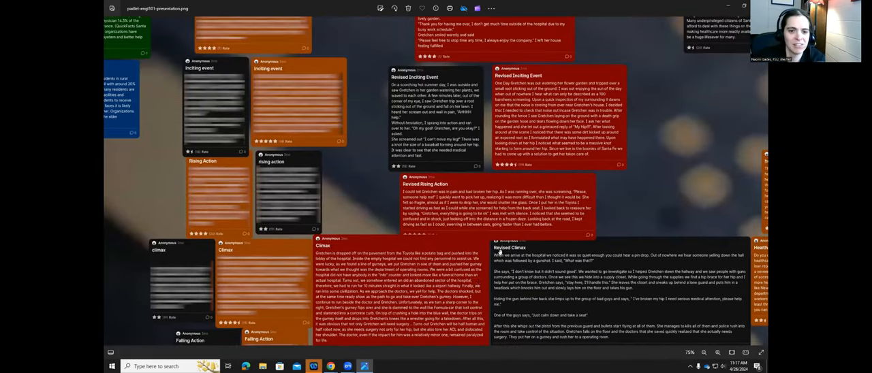
- Zoom out and move down the screenshot to the Falling Action and Denouement posts
{"action": "scroll", "scroll_direction": "down", "scroll_amount": 3}
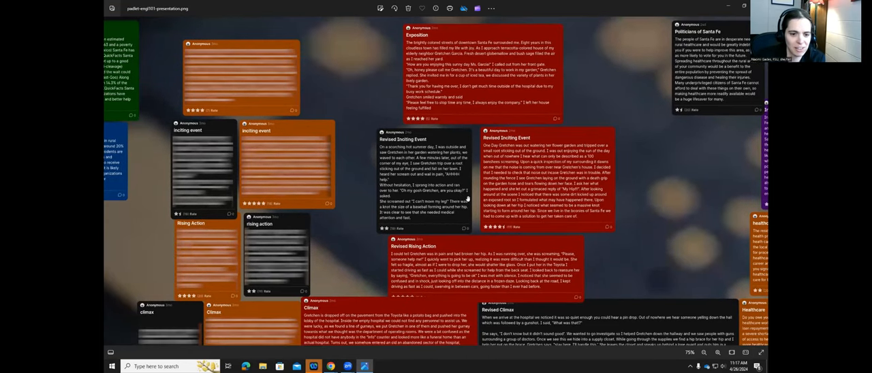
{"action": "scroll", "scroll_direction": "down", "scroll_amount": 3}
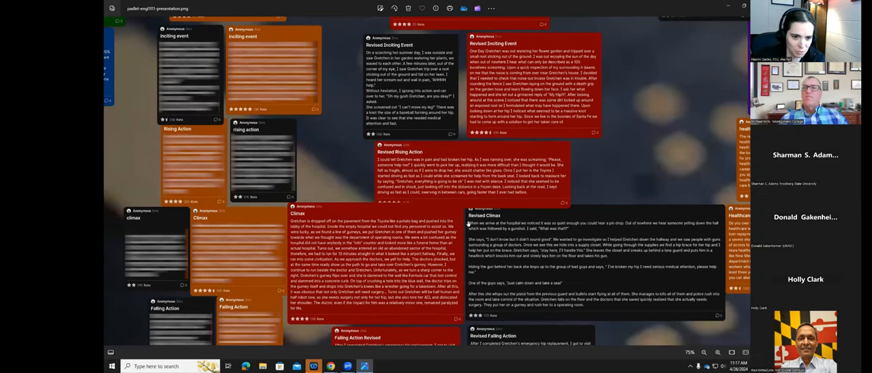
{"action": "scroll", "scroll_direction": "down", "scroll_amount": 3}
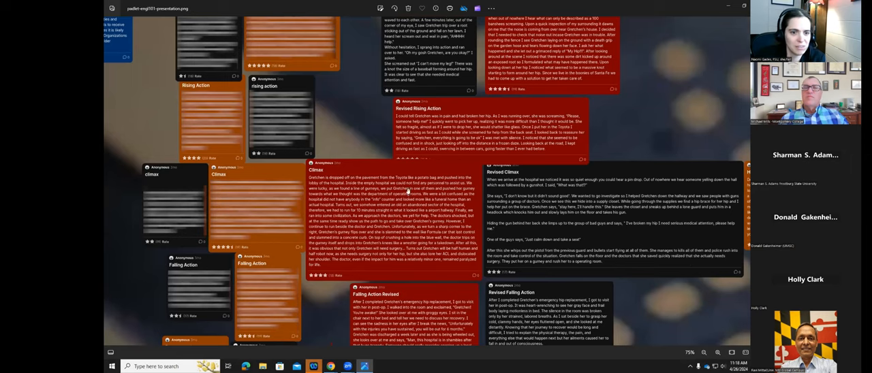
{"action": "mouse_move", "coordinate": [470, 210]}
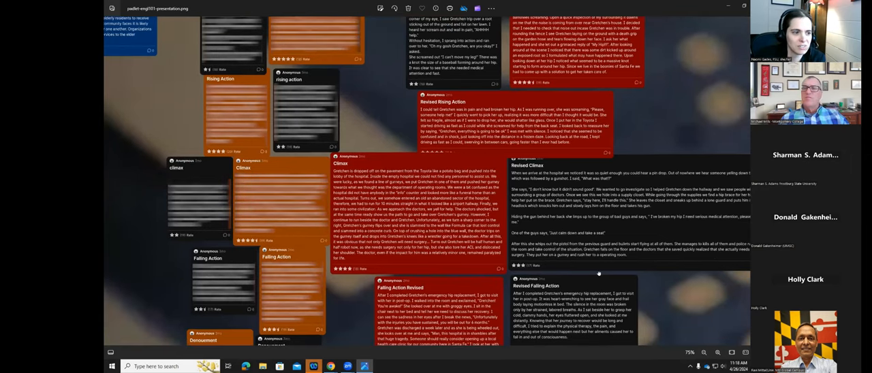
{"action": "scroll", "scroll_direction": "down", "scroll_amount": 3}
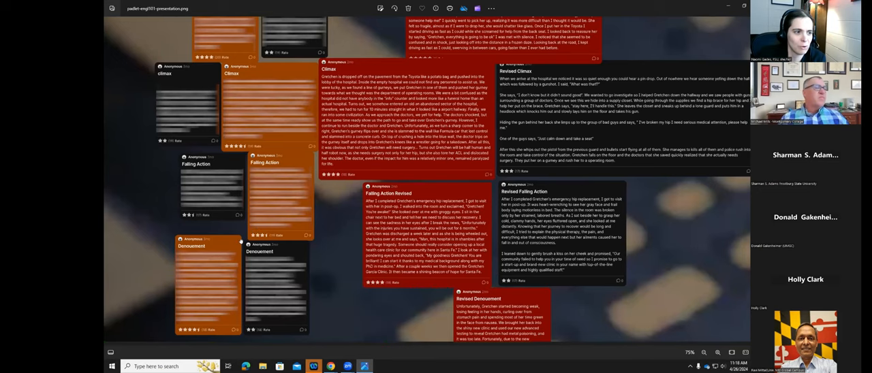
- Scroll back up and zoom to read the Overview of the Community posts
{"action": "scroll", "scroll_direction": "down", "scroll_amount": 3}
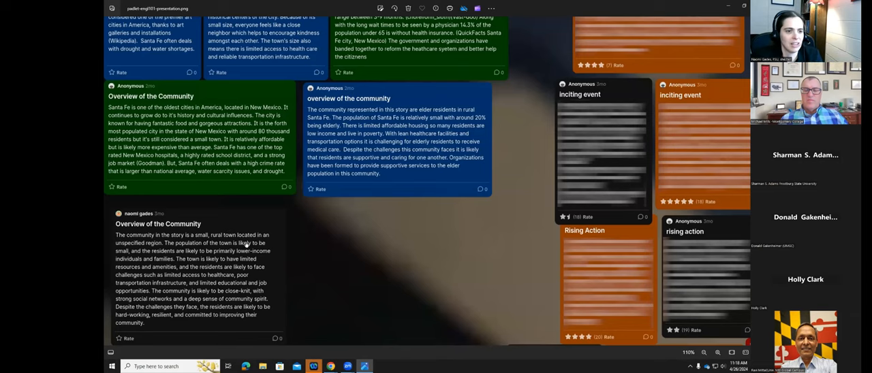
{"action": "mouse_move", "coordinate": [254, 284]}
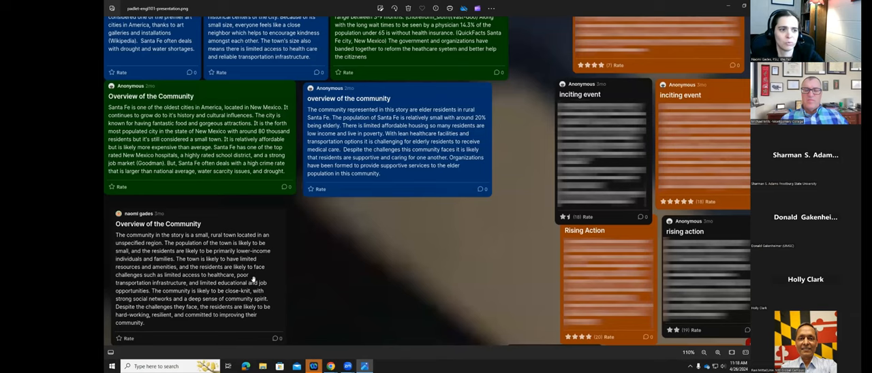
{"action": "scroll", "scroll_direction": "up", "scroll_amount": 3}
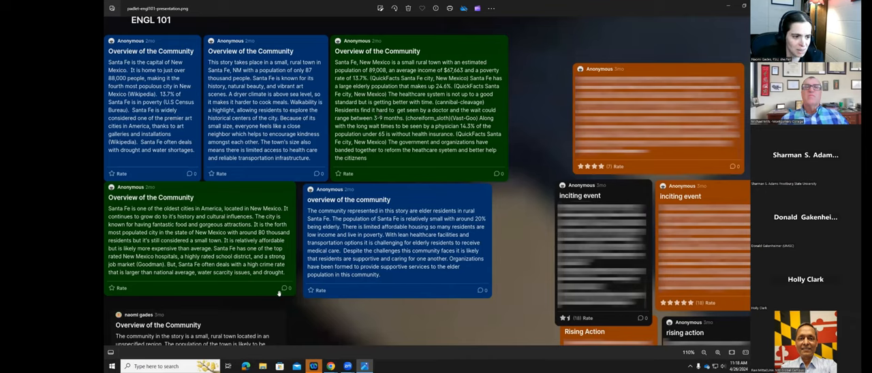
{"action": "scroll", "scroll_direction": "down", "scroll_amount": 3}
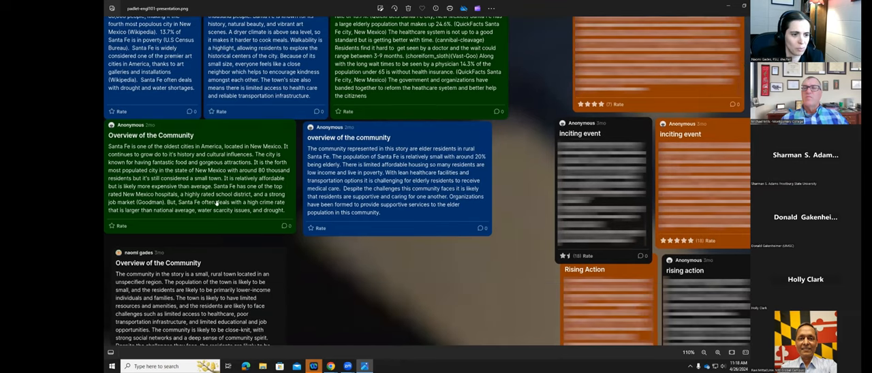
{"action": "mouse_move", "coordinate": [272, 110]}
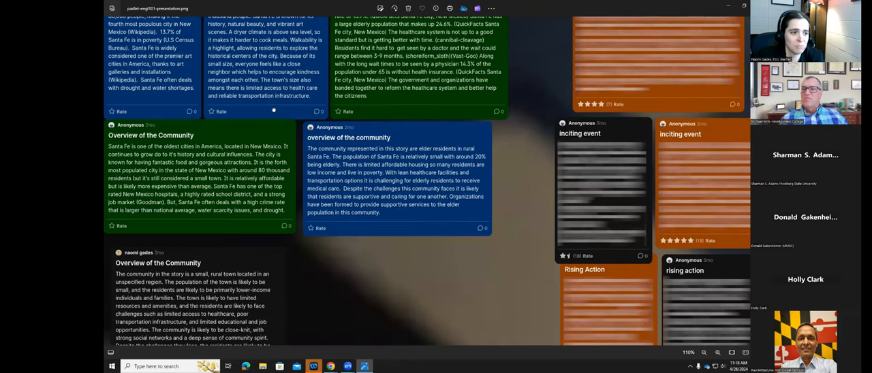
{"action": "scroll", "scroll_direction": "down", "scroll_amount": 3}
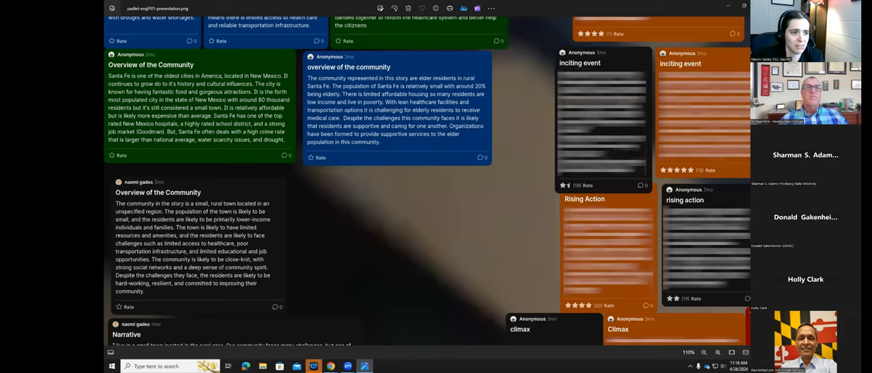
{"action": "scroll", "scroll_direction": "down", "scroll_amount": 3}
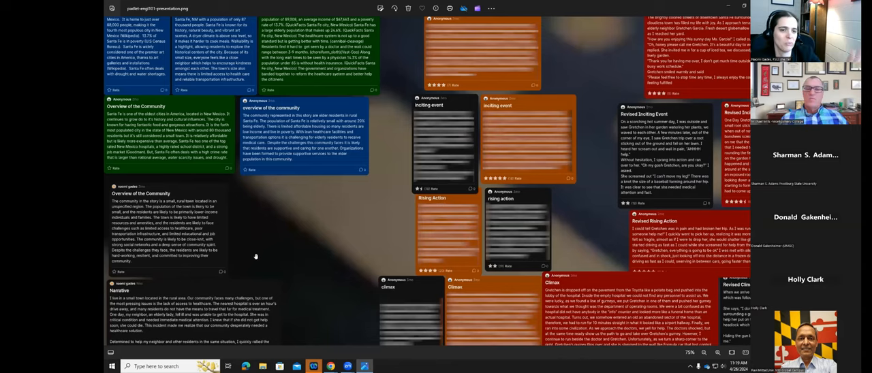
- Pan the screenshot down to the green Overview of the Problem cards
{"action": "scroll", "scroll_direction": "down", "scroll_amount": 3}
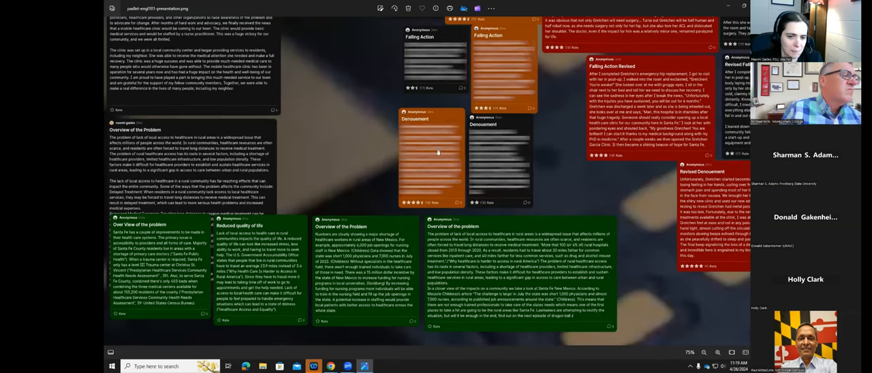
{"action": "scroll", "scroll_direction": "down", "scroll_amount": 3}
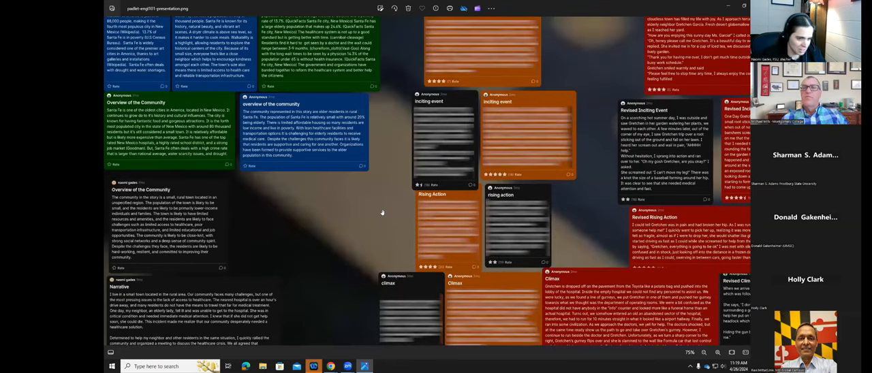
{"action": "scroll", "scroll_direction": "down", "scroll_amount": 3}
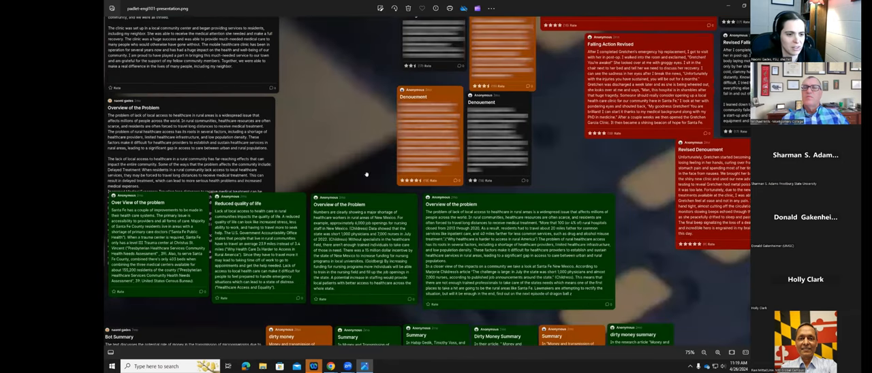
{"action": "mouse_move", "coordinate": [346, 147]}
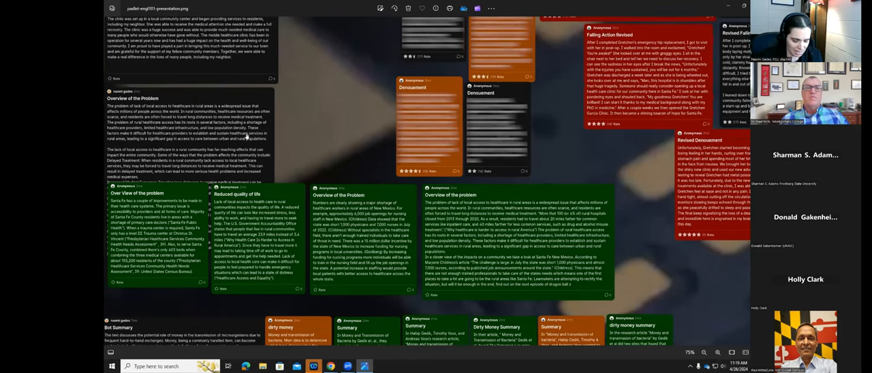
- Zoom in on the bot Summary and dirty-money Summary cards to read their text
{"action": "scroll", "scroll_direction": "down", "scroll_amount": 3}
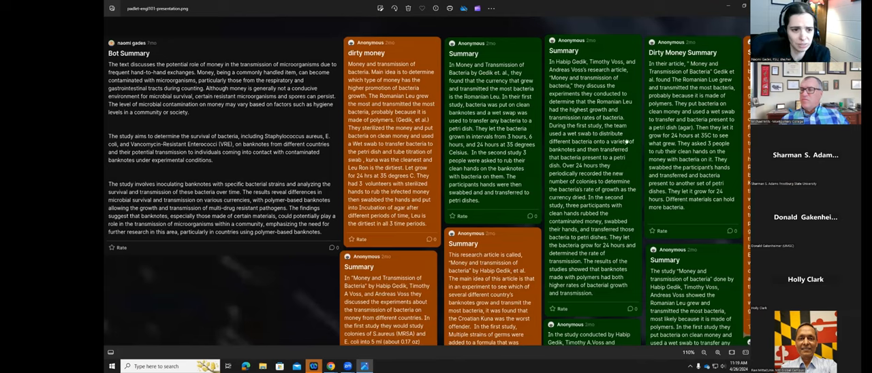
{"action": "mouse_move", "coordinate": [251, 113]}
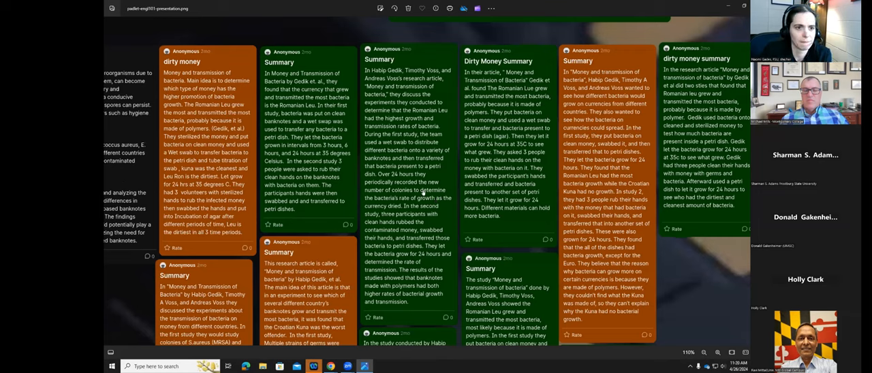
{"action": "mouse_move", "coordinate": [213, 234]}
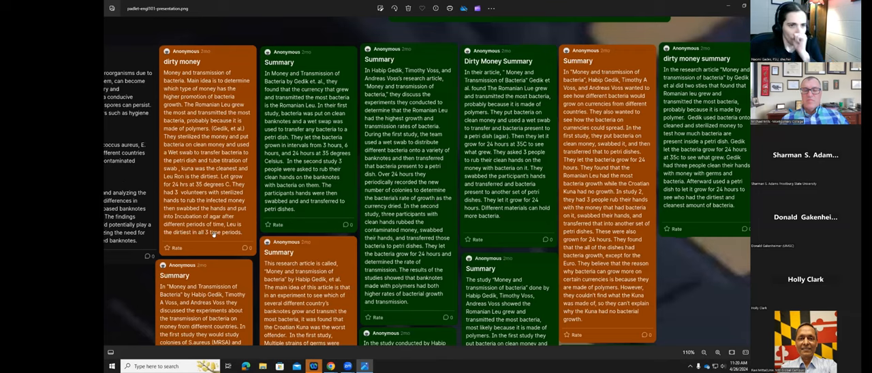
- Scroll past the Santa Fe healthcare posts to the MLA Works Cited Bot Battle board
{"action": "scroll", "scroll_direction": "down", "scroll_amount": 3}
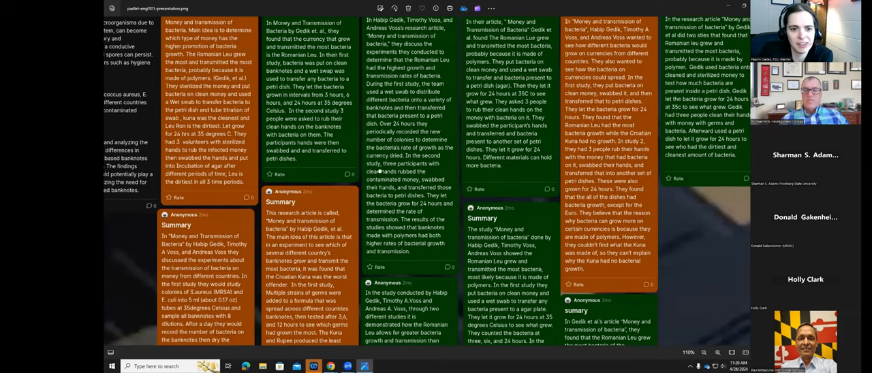
{"action": "scroll", "scroll_direction": "down", "scroll_amount": 3}
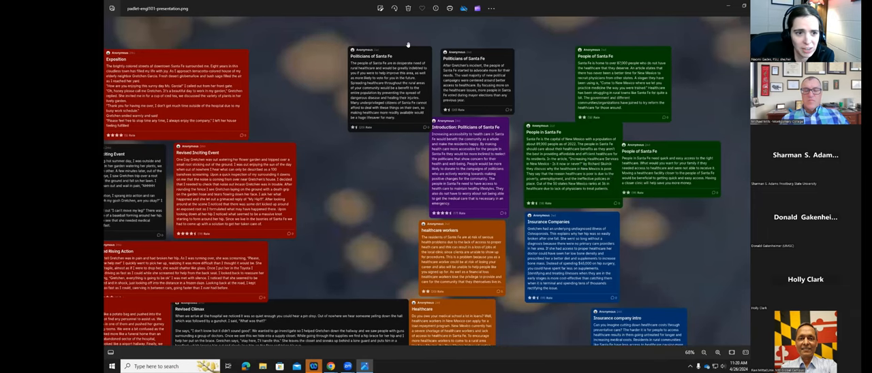
{"action": "mouse_move", "coordinate": [632, 251]}
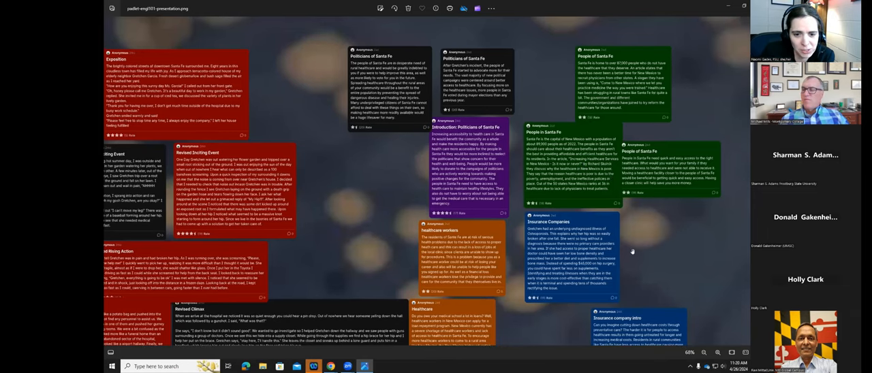
{"action": "mouse_move", "coordinate": [662, 128]}
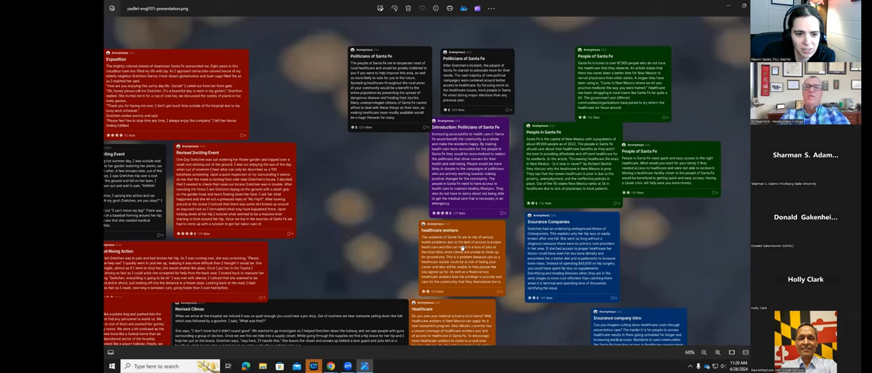
{"action": "mouse_move", "coordinate": [524, 160]}
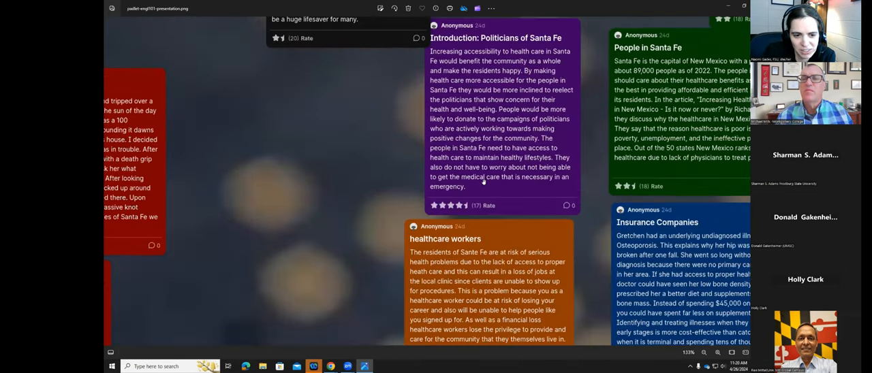
{"action": "scroll", "scroll_direction": "down", "scroll_amount": 3}
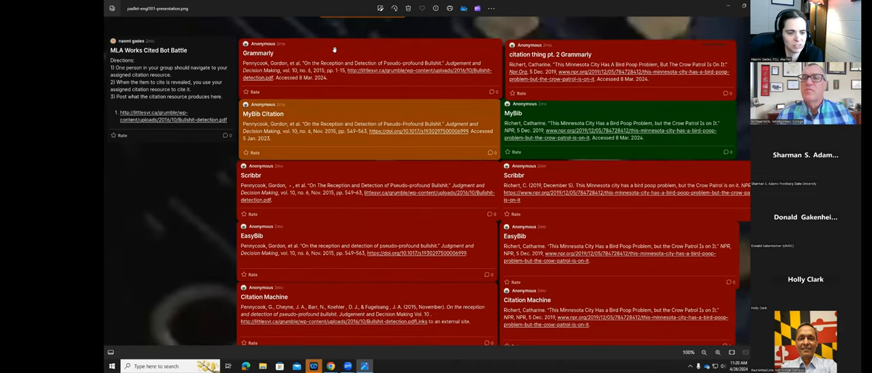
- Scroll through the Grammarly, MyBib, Scribbr, EasyBib and Citation Machine citation posts
{"action": "scroll", "scroll_direction": "up", "scroll_amount": 3}
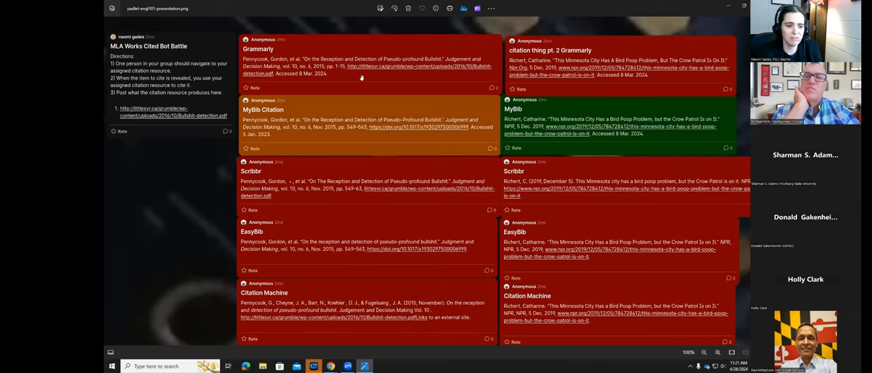
{"action": "scroll", "scroll_direction": "down", "scroll_amount": 3}
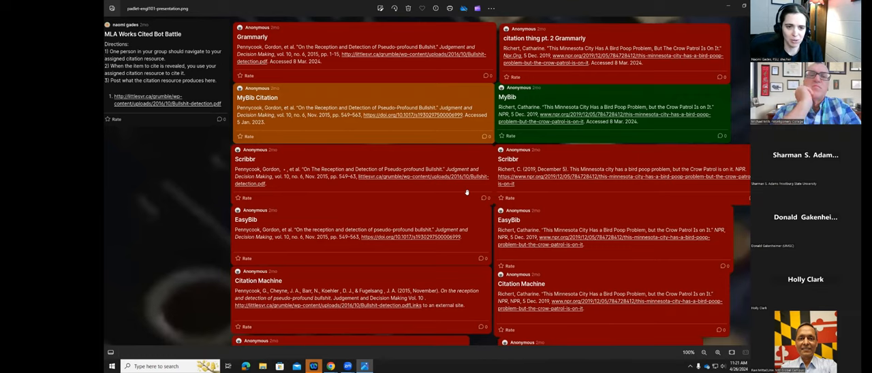
{"action": "mouse_move", "coordinate": [488, 152]}
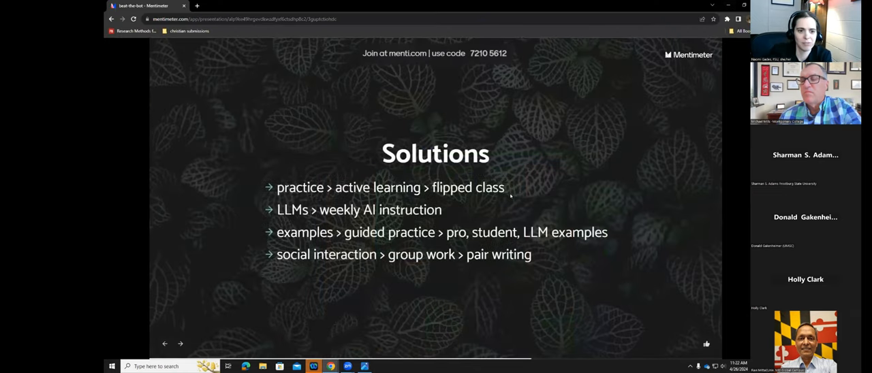
- Advance the Mentimeter presentation from Solutions to the Mini-Unit schedule slide
{"action": "left_click", "coordinate": [179, 343]}
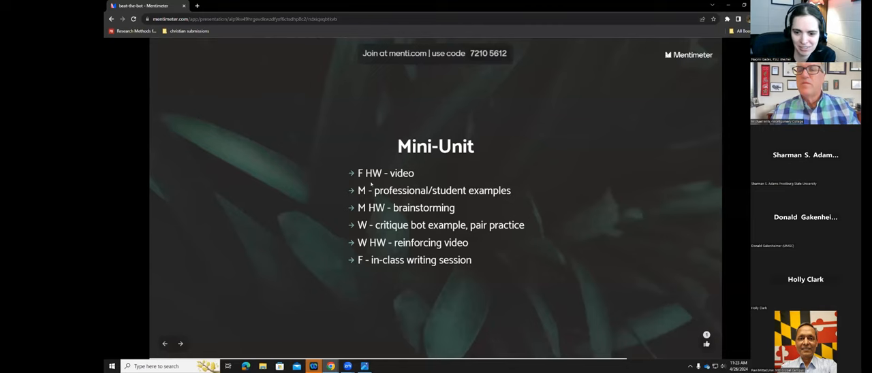
{"action": "left_click", "coordinate": [181, 343]}
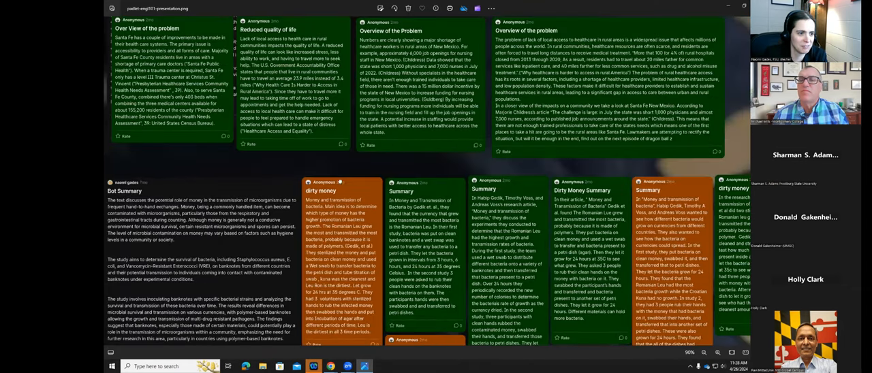
- Scroll the live Padlet board down slightly to show the groups' Summary posts
{"action": "scroll", "scroll_direction": "down", "scroll_amount": 3}
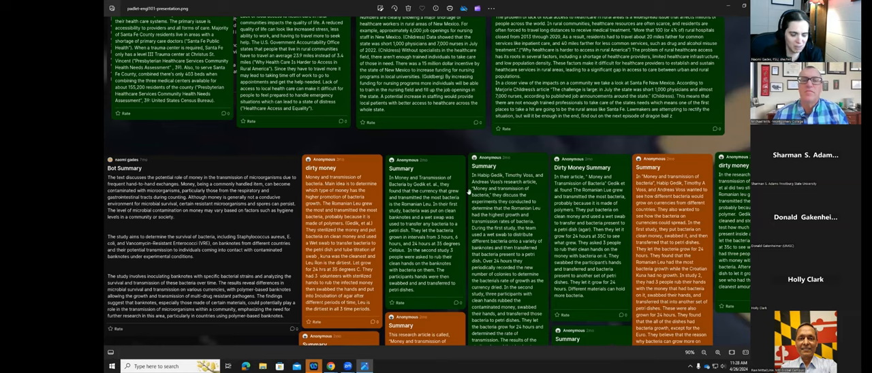